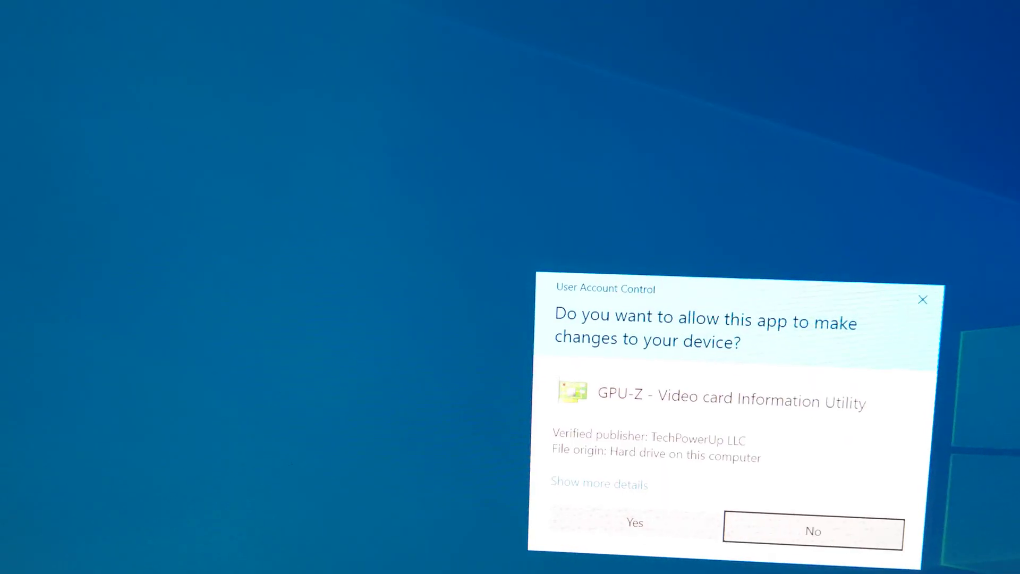
Step: Approve the GPU-Z User Account Control prompt with Yes
{"action": "left_click", "coordinate": [633, 522]}
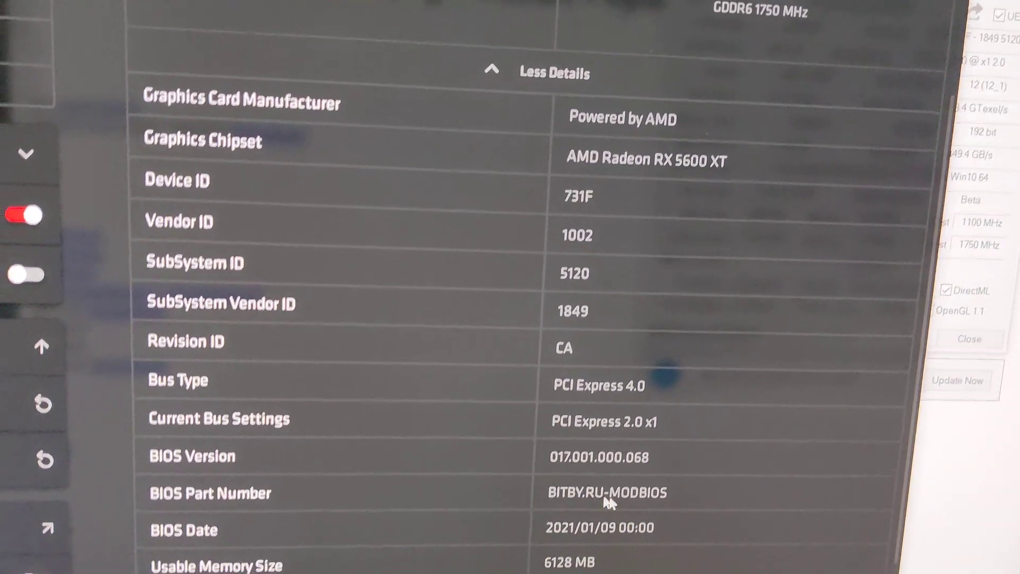
{"action": "scroll", "scroll_direction": "down", "scroll_amount": 3}
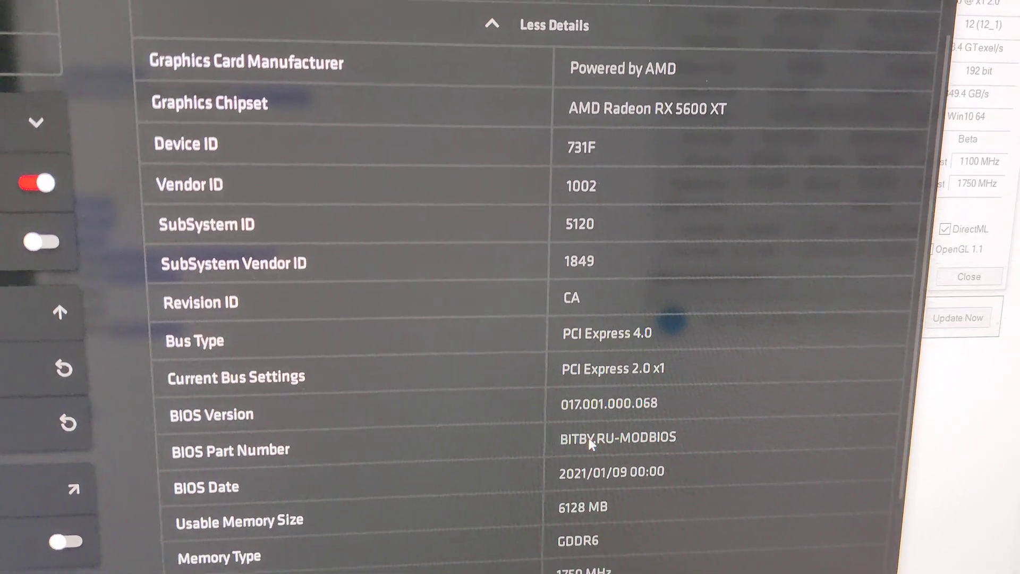
{"action": "right_click", "coordinate": [617, 437]}
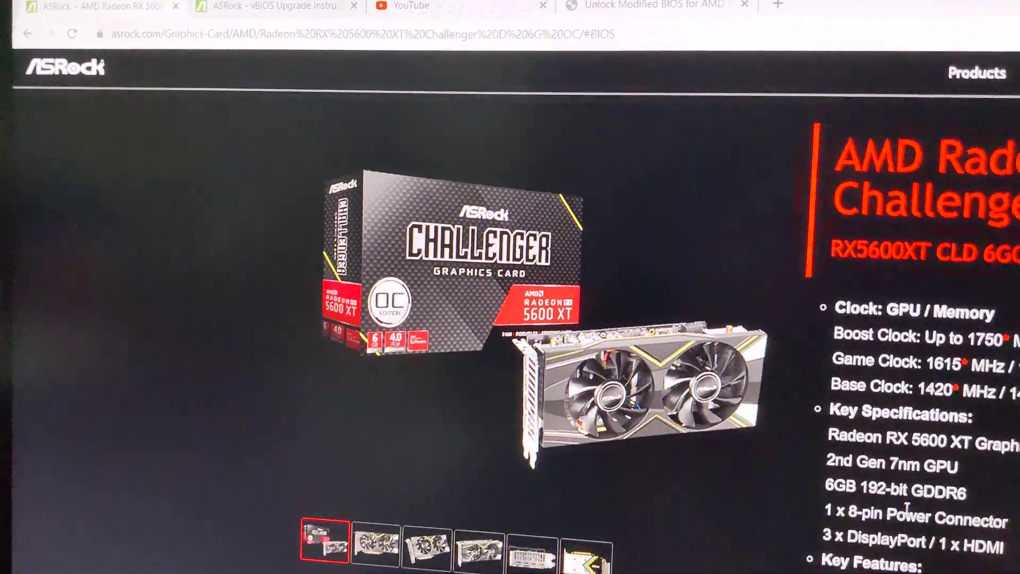
Step: Scroll the RX 5600 XT Challenger page down to the vBIOS version table
{"action": "scroll", "scroll_direction": "down", "scroll_amount": 3}
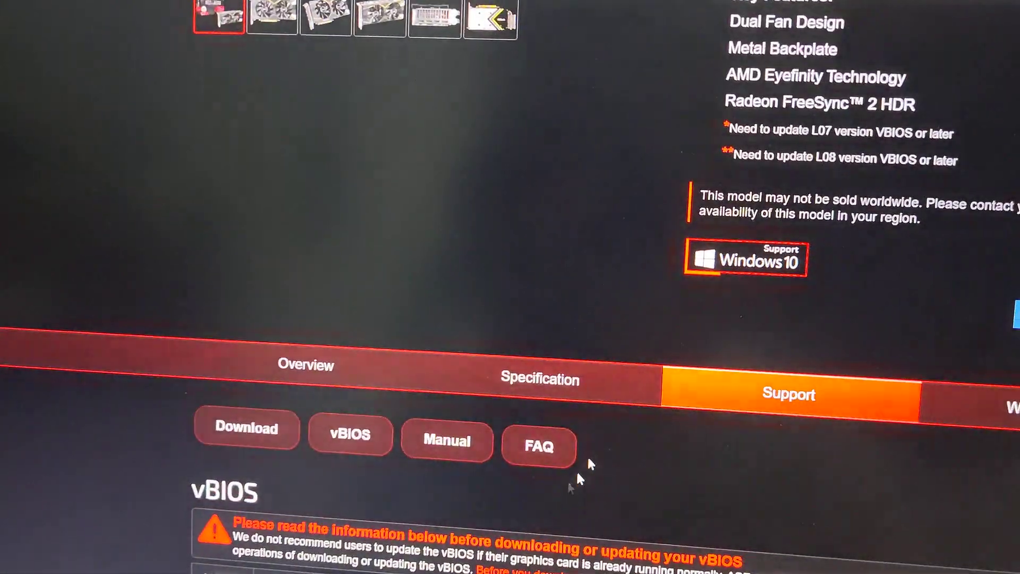
{"action": "scroll", "scroll_direction": "down", "scroll_amount": 3}
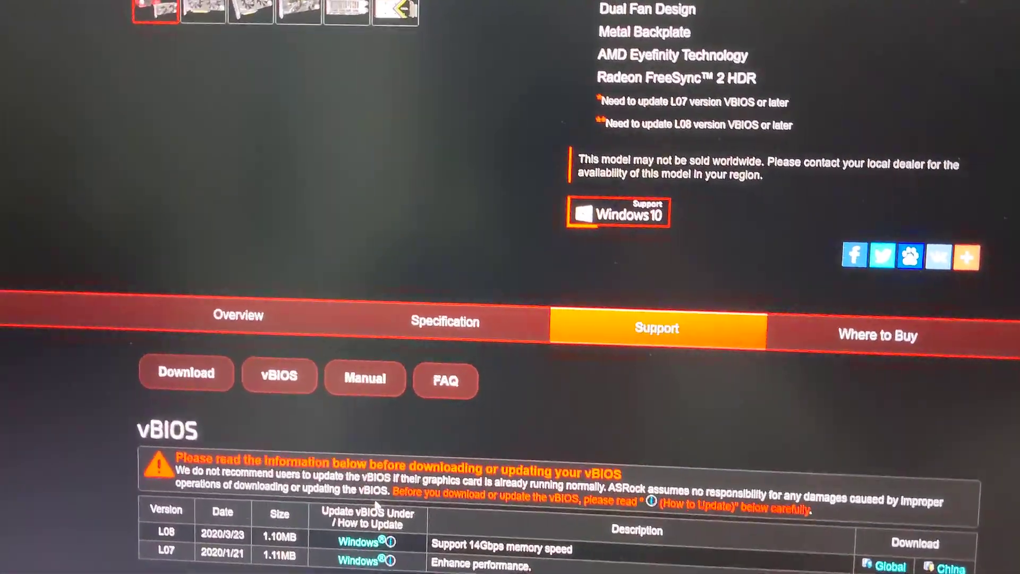
{"action": "scroll", "scroll_direction": "down", "scroll_amount": 3}
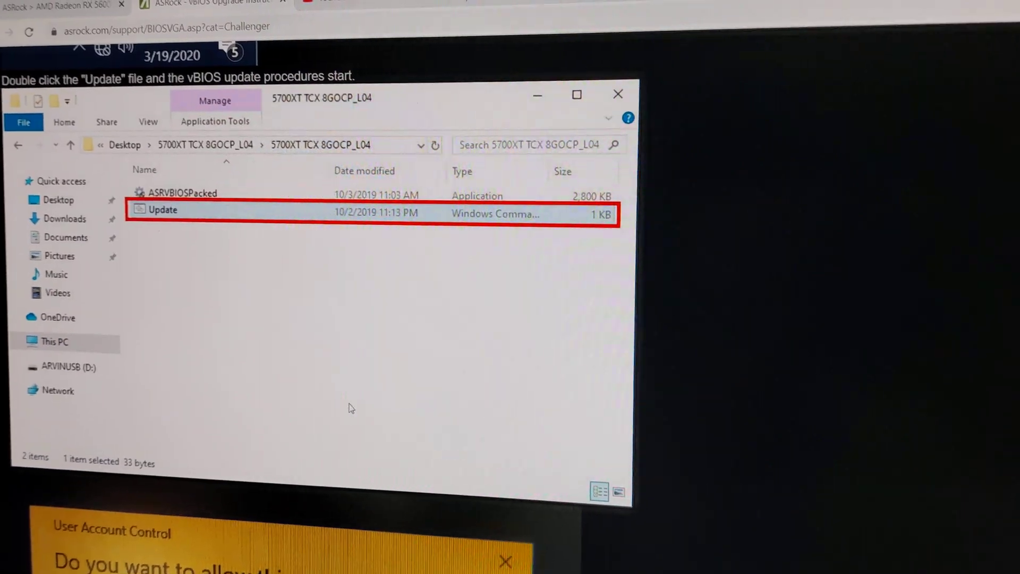
{"action": "double_click", "coordinate": [163, 210]}
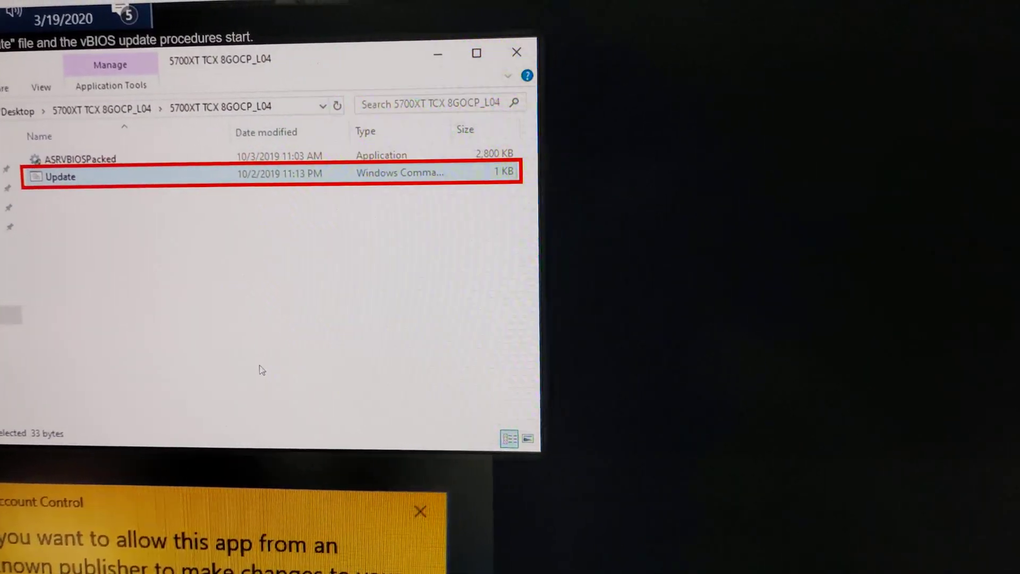
{"action": "double_click", "coordinate": [58, 176]}
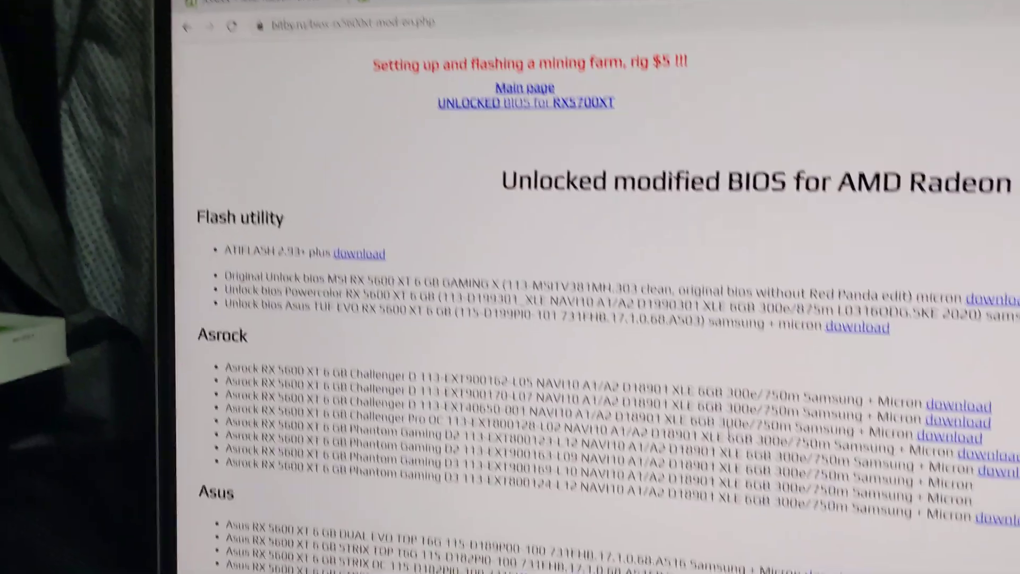
{"action": "scroll", "scroll_direction": "down", "scroll_amount": 3}
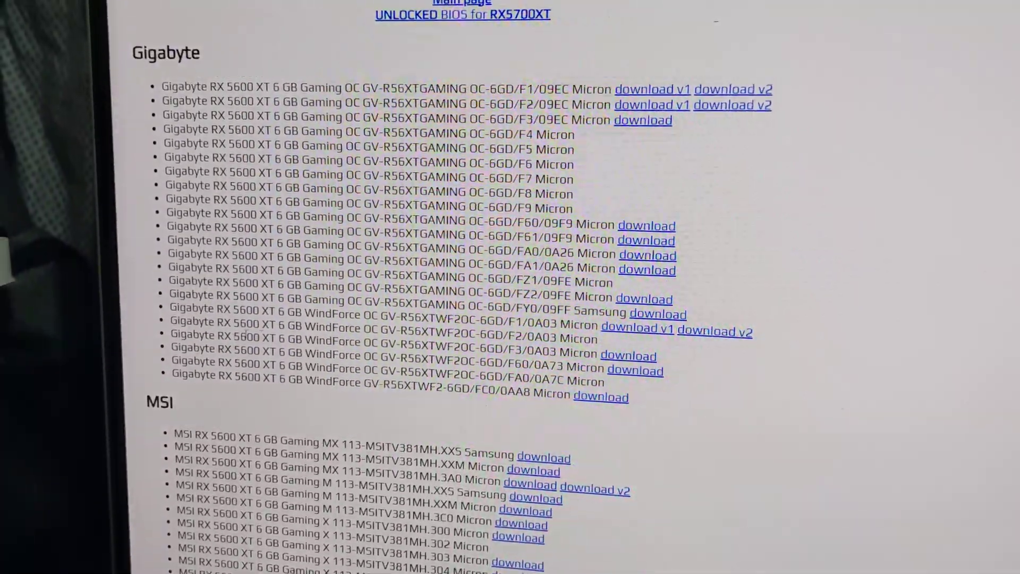
{"action": "scroll", "scroll_direction": "down", "scroll_amount": 3}
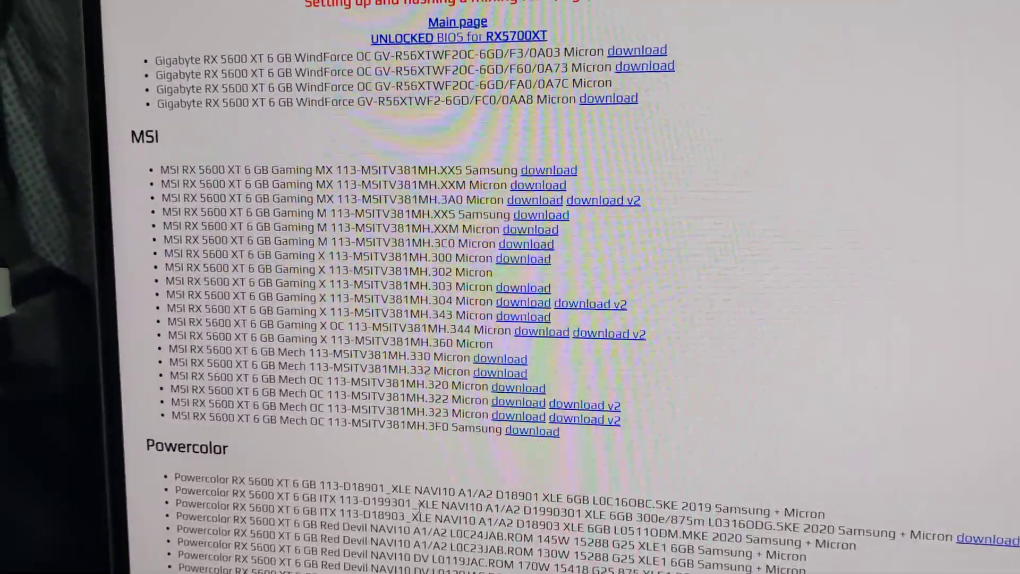
{"action": "scroll", "scroll_direction": "down", "scroll_amount": 3}
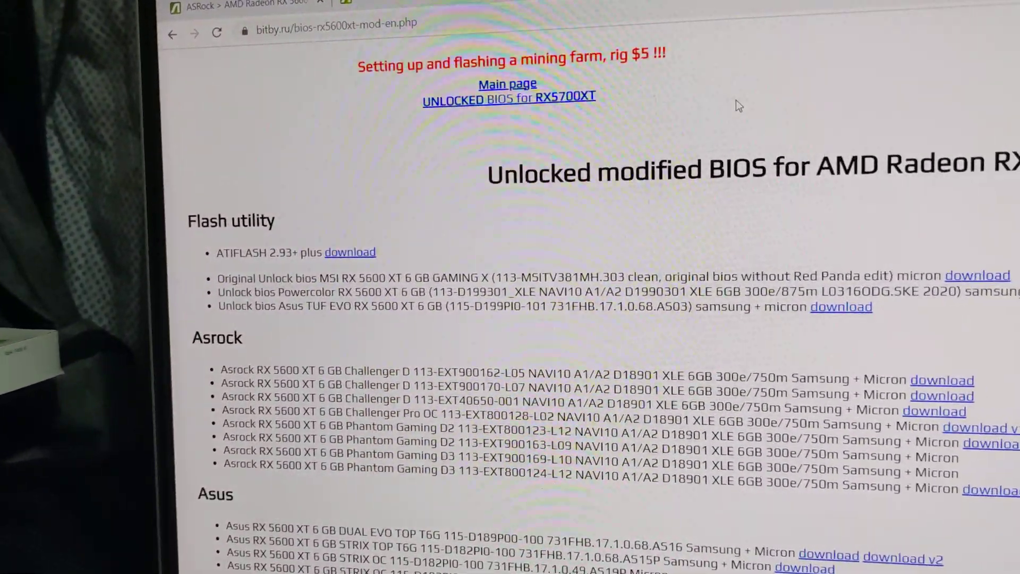
{"action": "scroll", "scroll_direction": "down", "scroll_amount": 3}
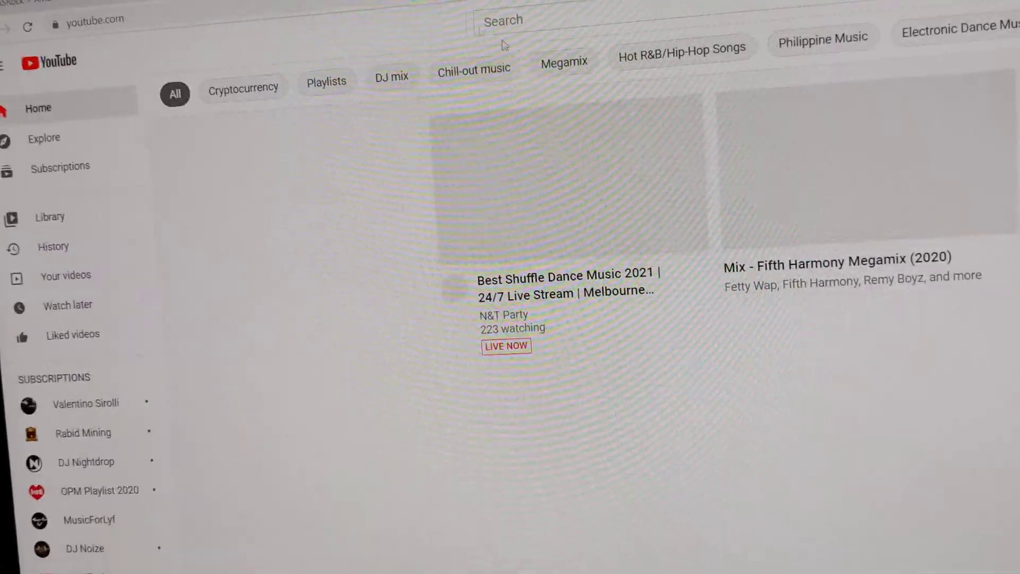
Step: Search YouTube for 'red panda mining bios' and open the RX 5600 XT BIOS MOD video
{"action": "left_click", "coordinate": [514, 58]}
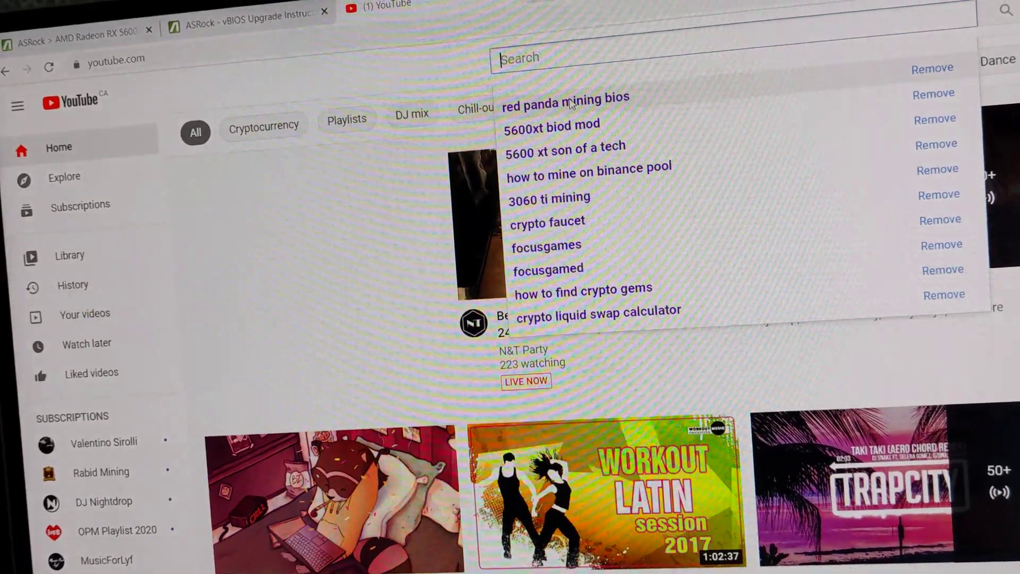
{"action": "left_click", "coordinate": [565, 96]}
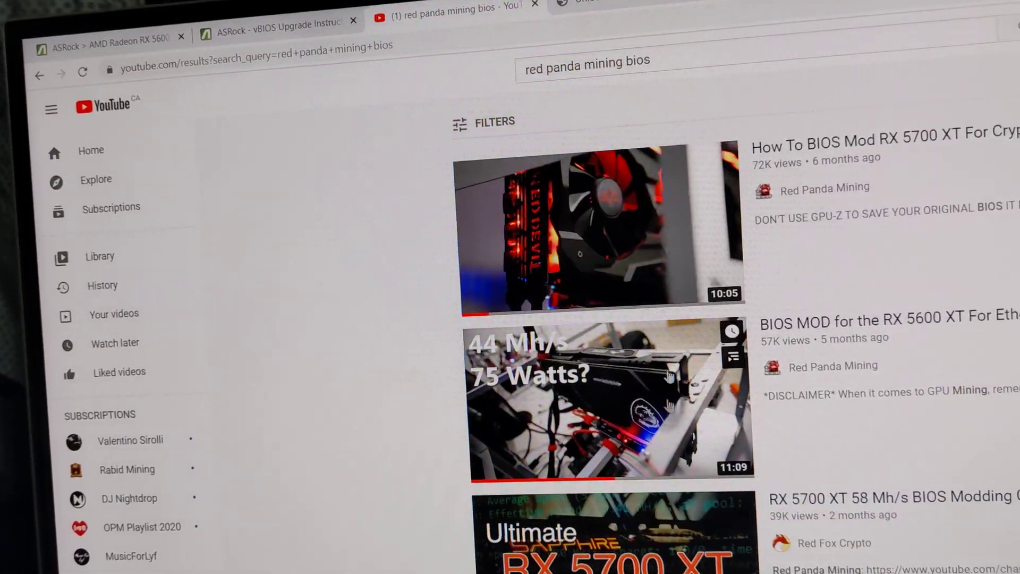
{"action": "left_click", "coordinate": [573, 232]}
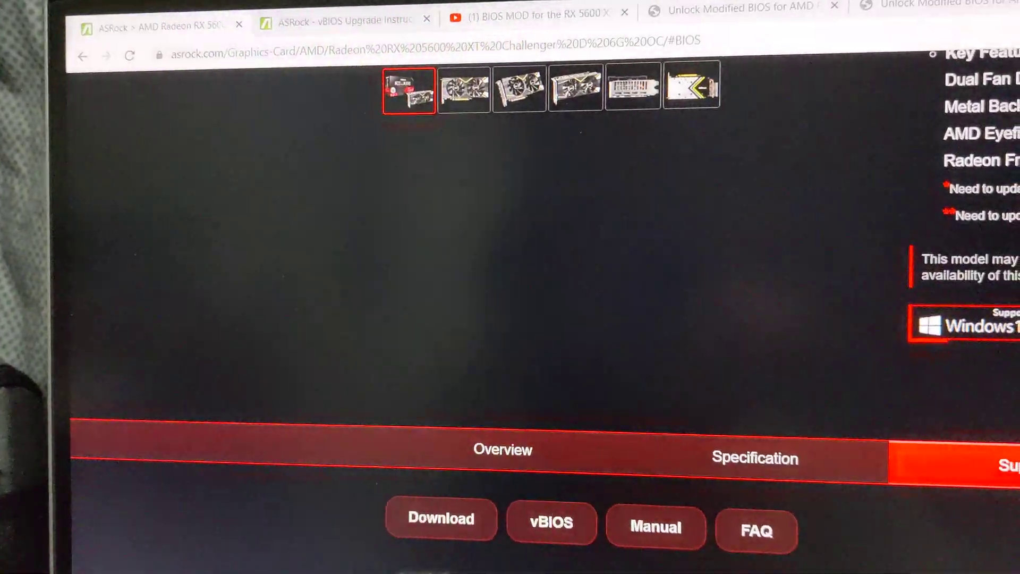
{"action": "scroll", "scroll_direction": "down", "scroll_amount": 3}
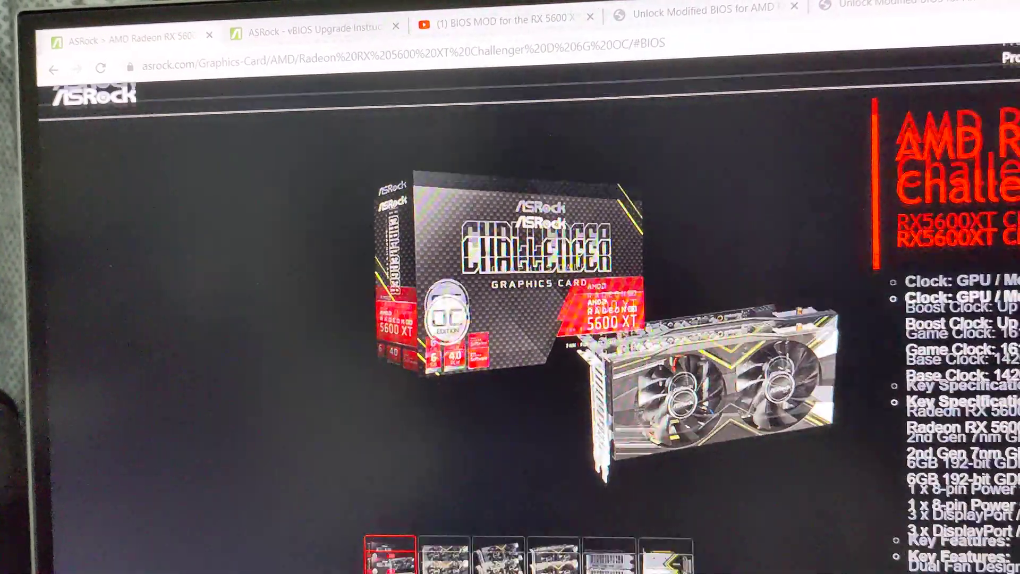